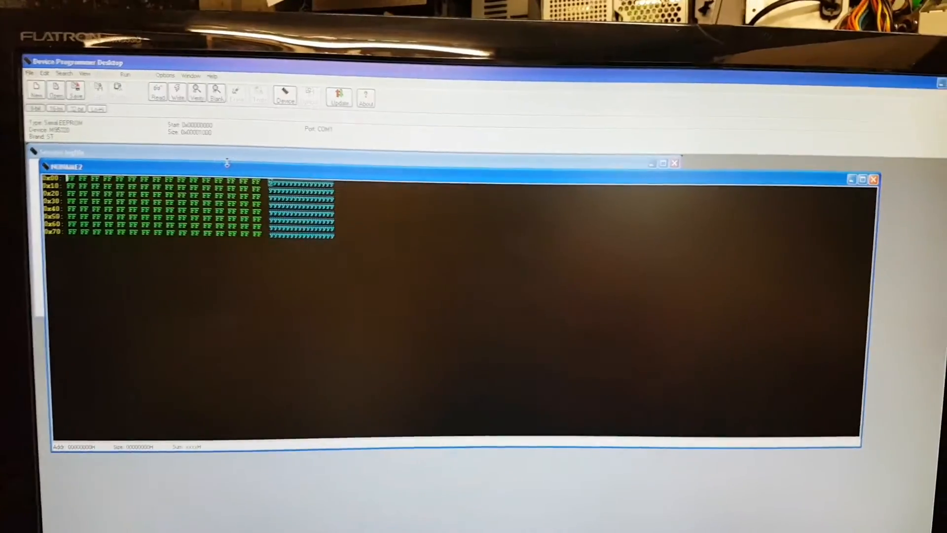
Select the ST M95080 serial EEPROM as the target device and confirm
click(284, 93)
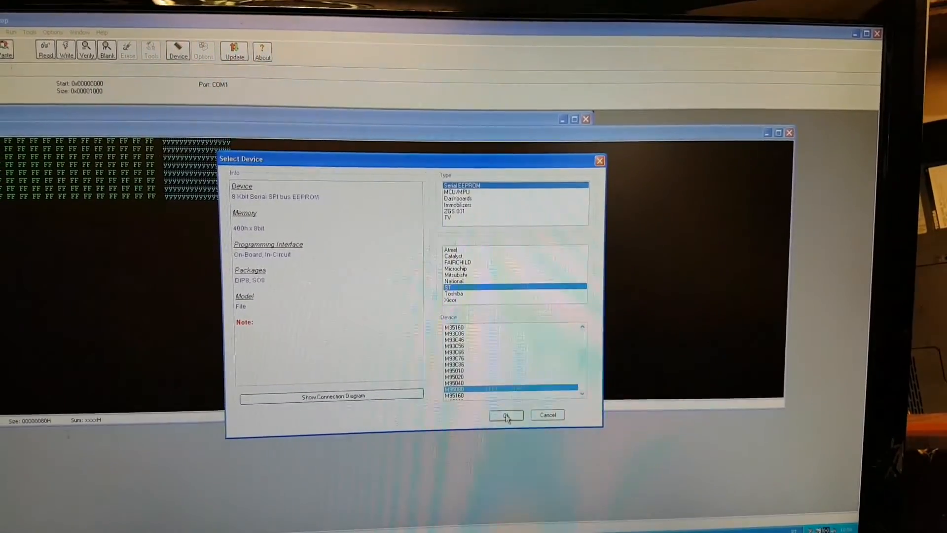
click(505, 416)
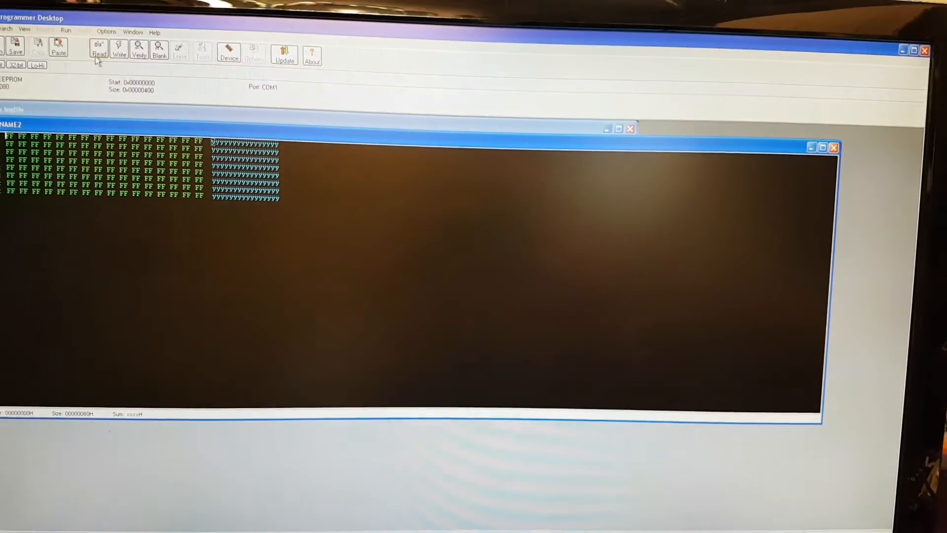
click(98, 51)
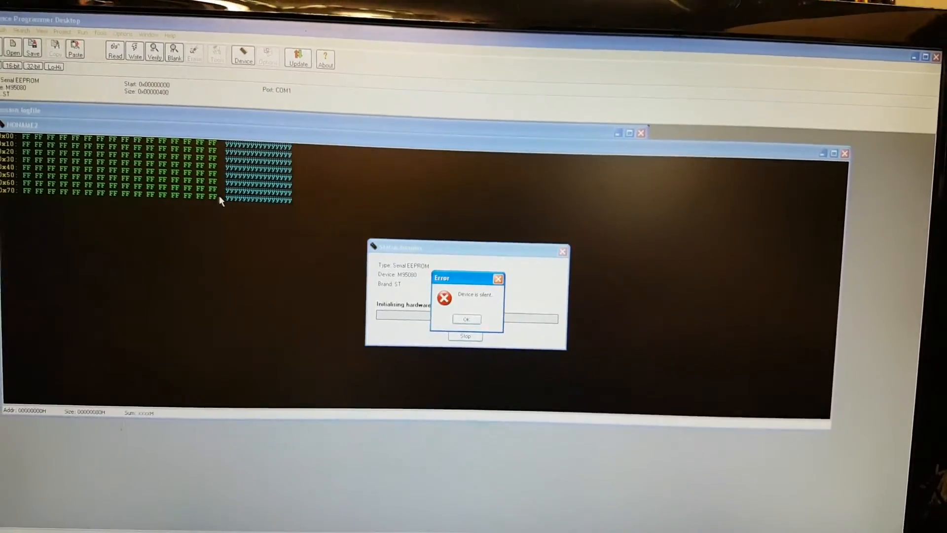
click(464, 318)
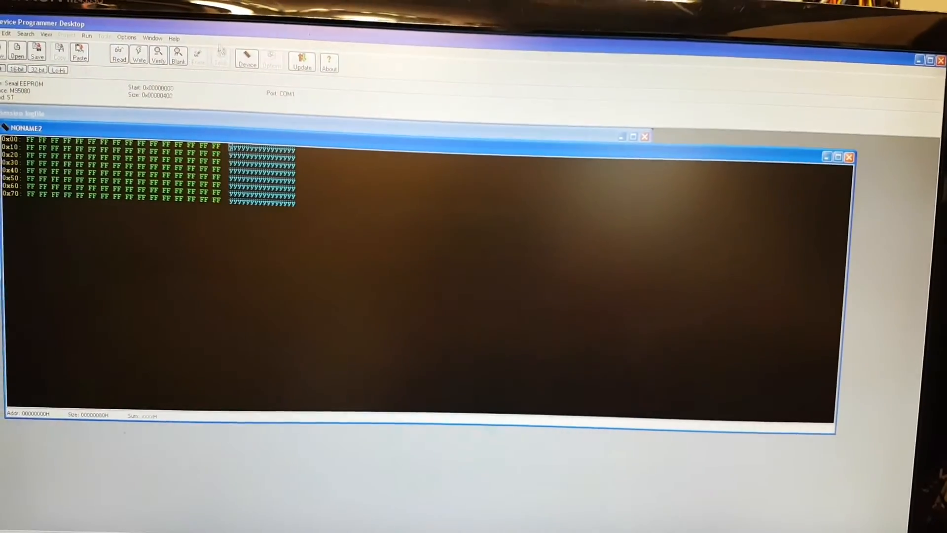
Set the communication port to COM11 USB Serial Port so the chip read starts
click(273, 60)
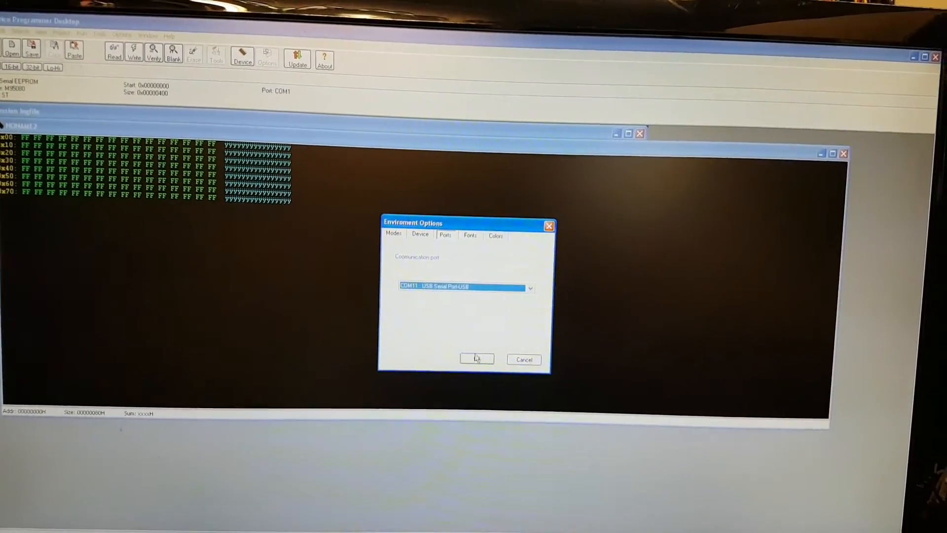
click(477, 359)
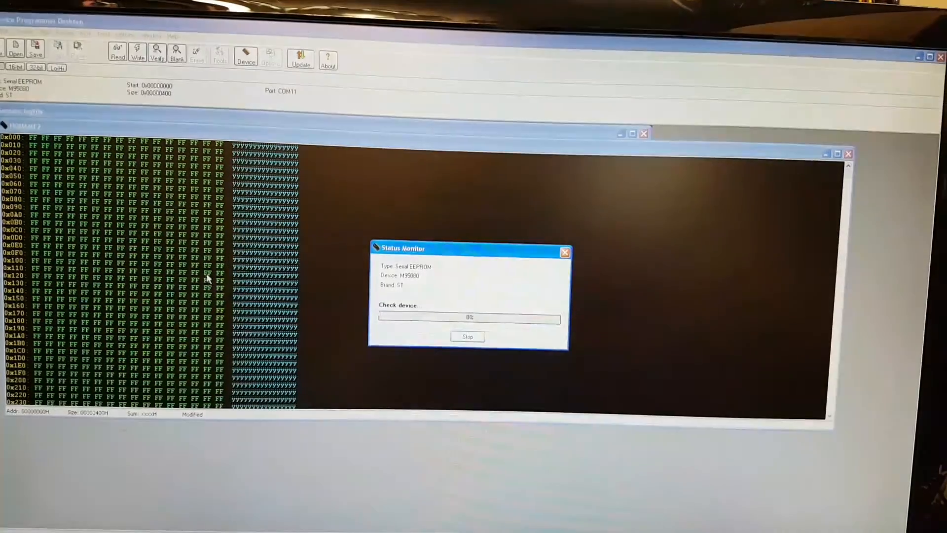